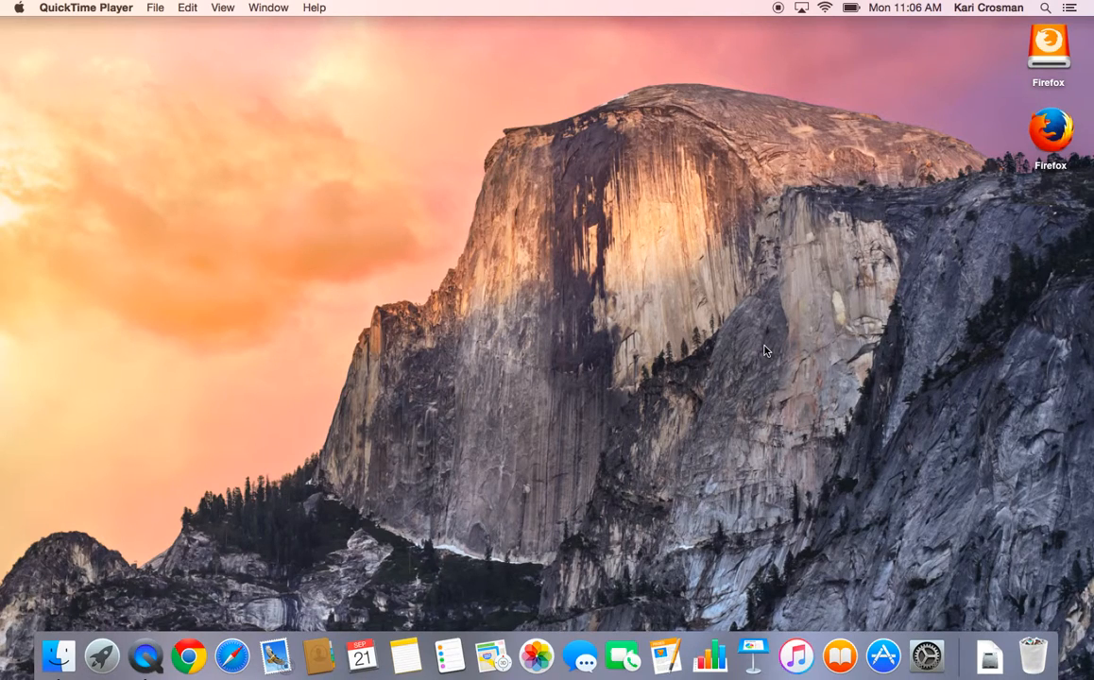
mouse_move(803, 15)
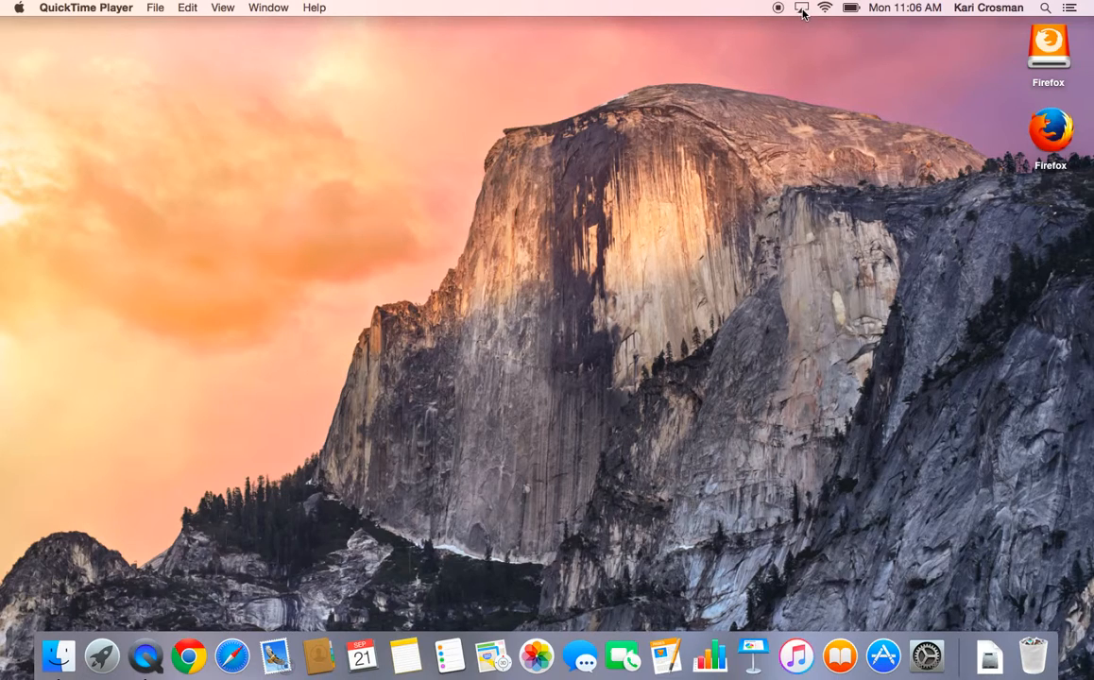
Select the MSS8 (2) display from the menu-bar AirPlay list
click(801, 7)
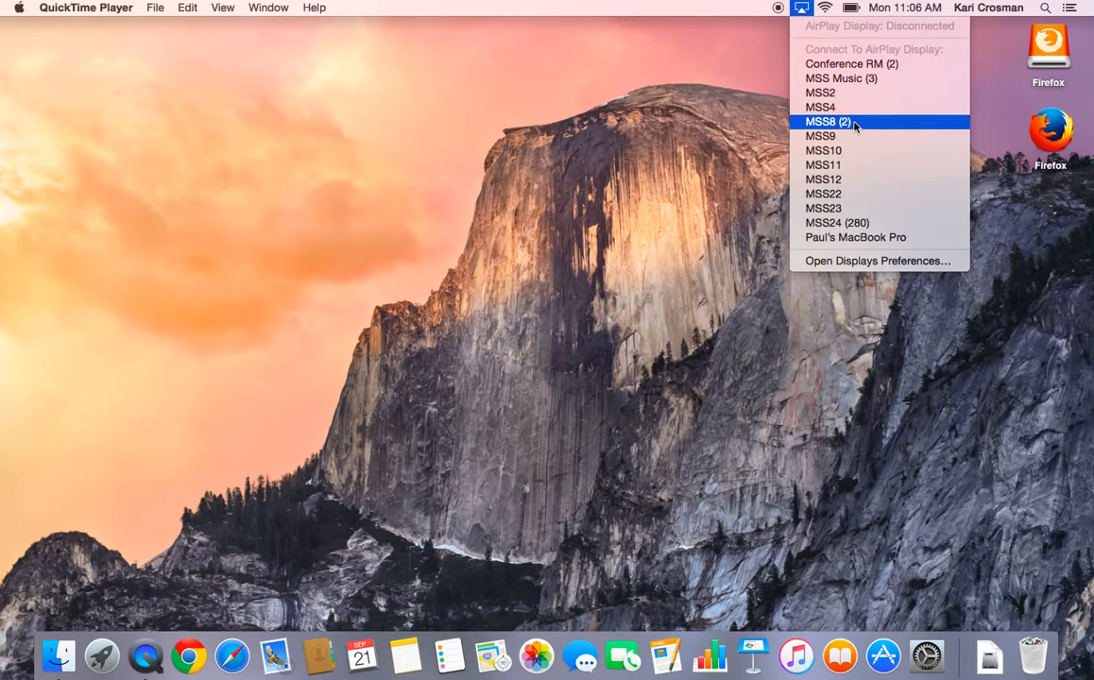
click(829, 121)
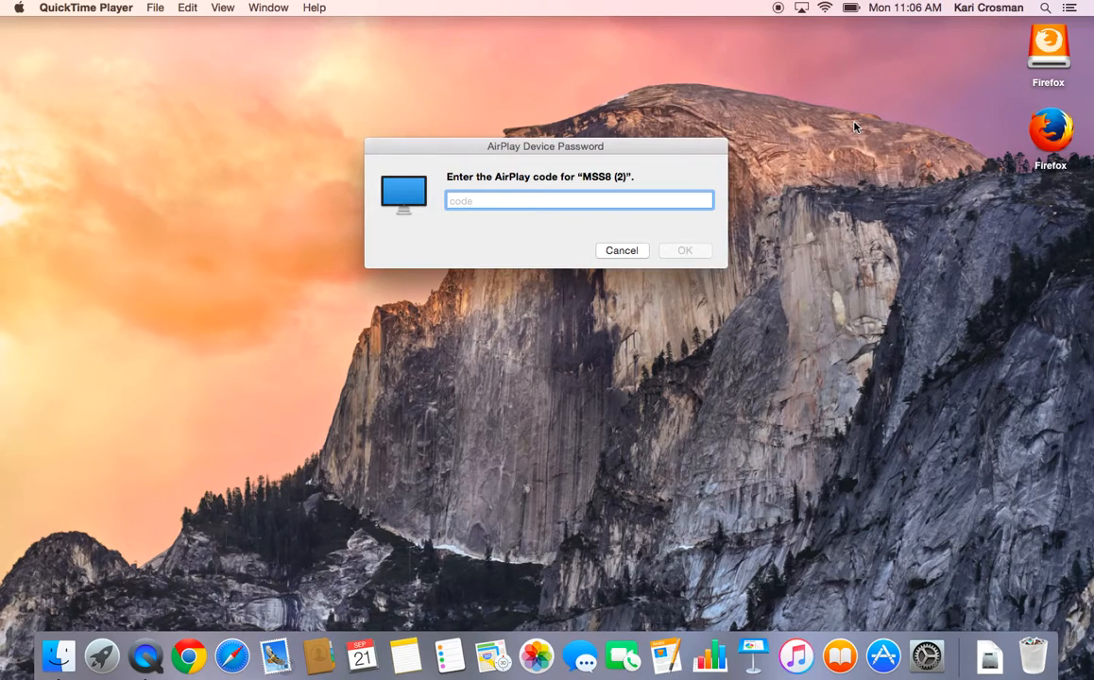
Enter the projector's AirPlay code in the AirPlay Device Password dialog and confirm
click(510, 201)
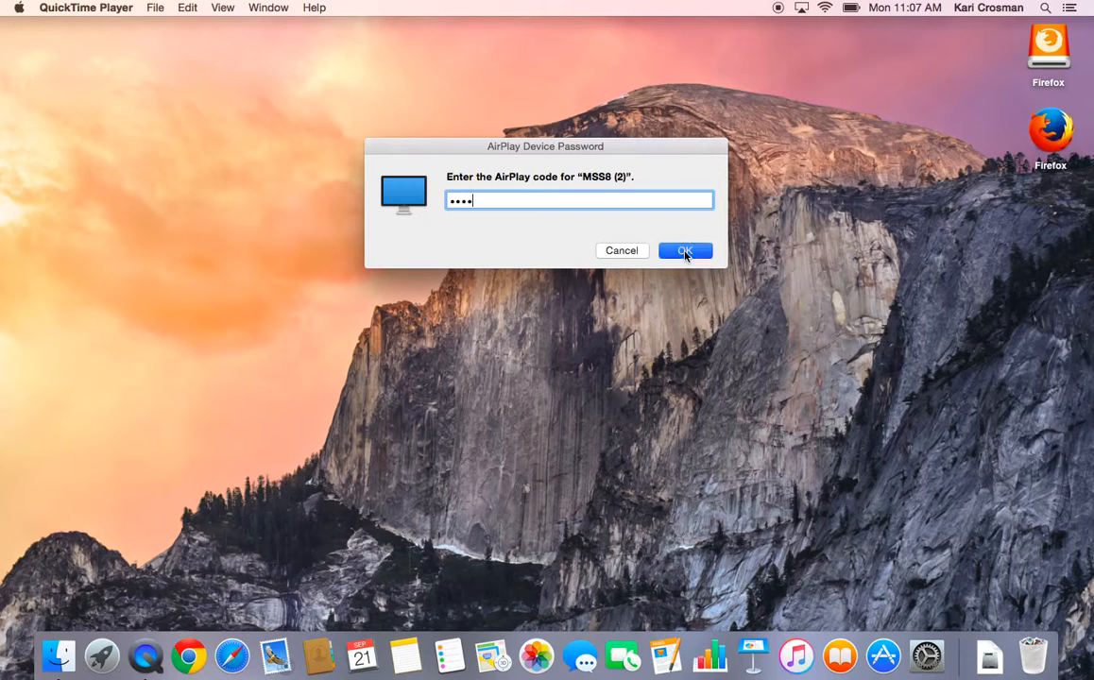
click(685, 250)
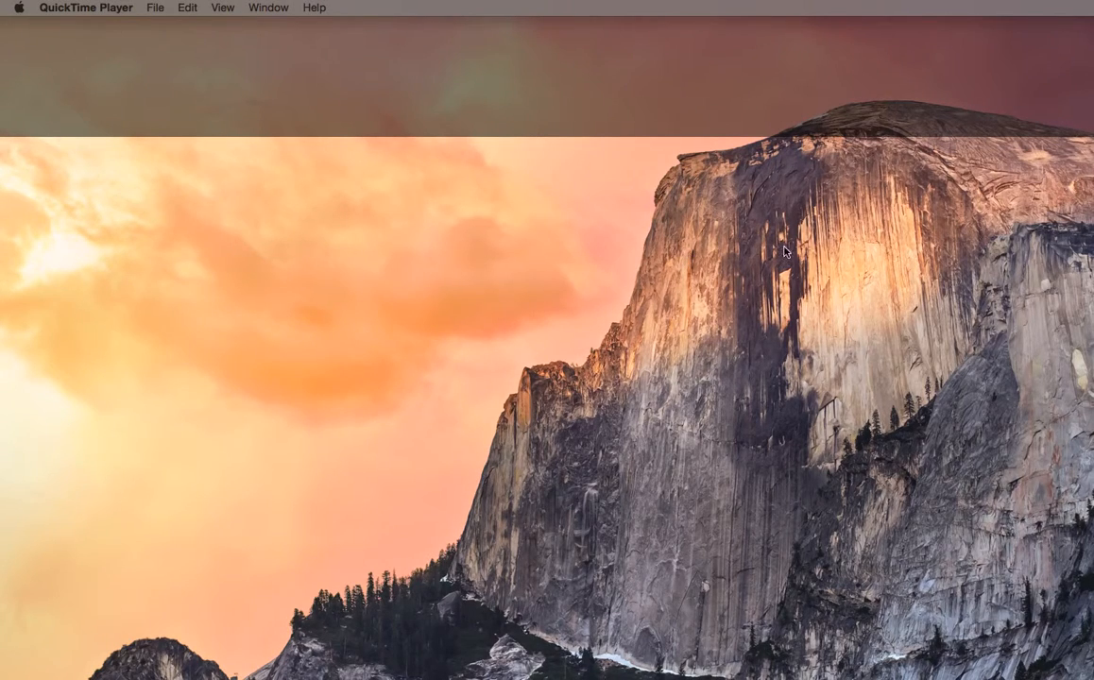